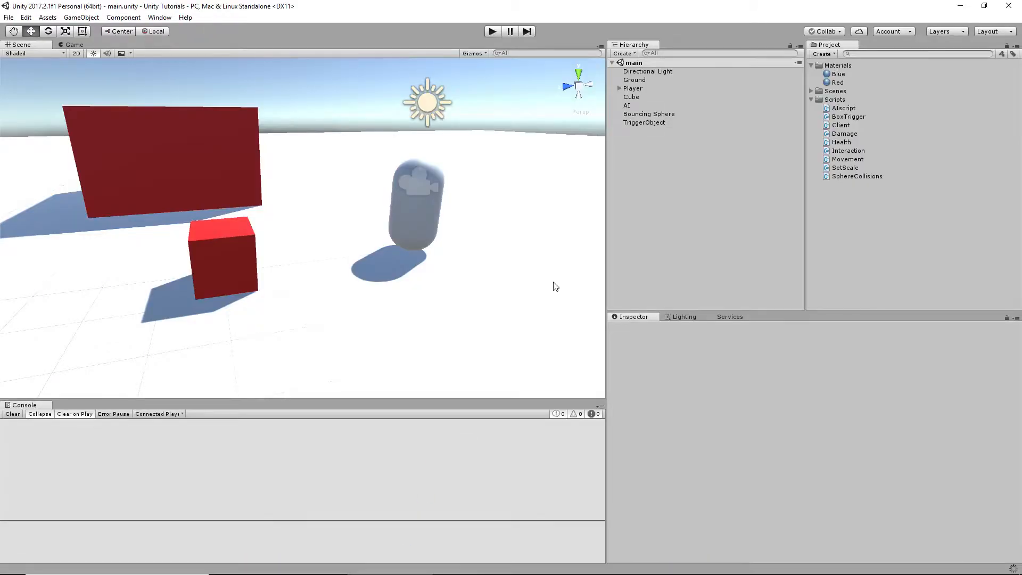
mouse_move(244, 215)
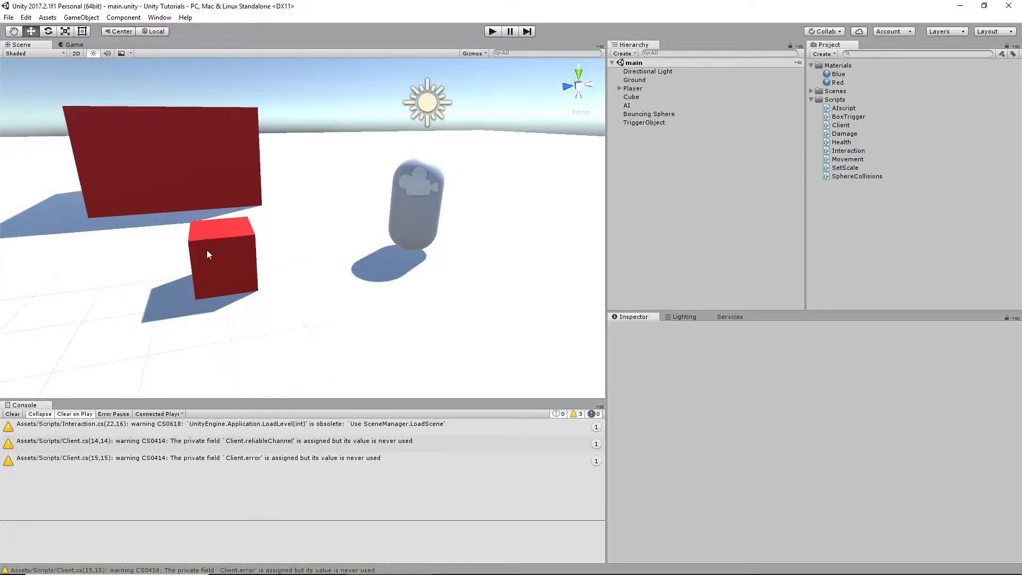
mouse_move(246, 210)
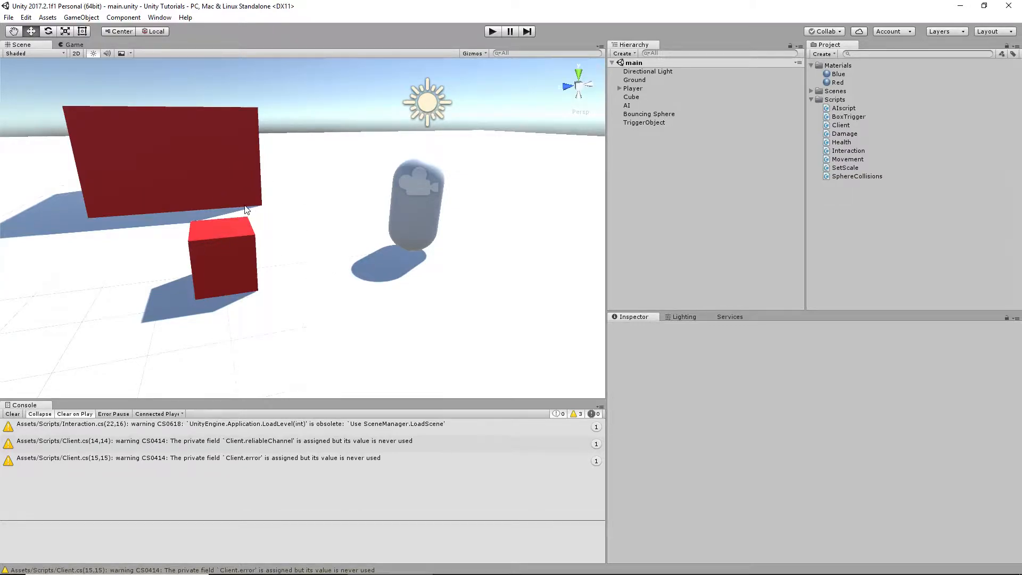
mouse_move(313, 228)
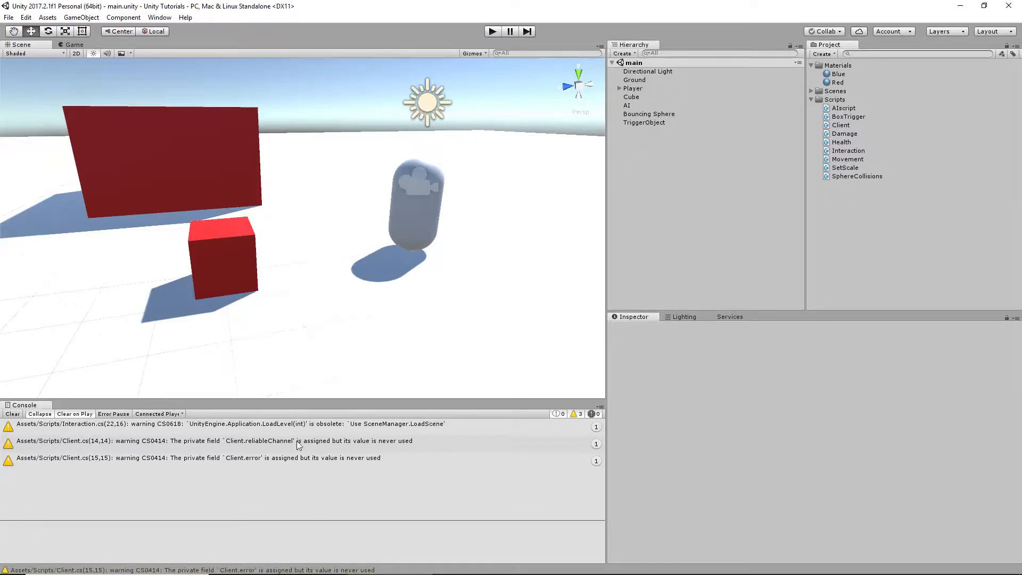
Select the Interaction.cs CS0618 obsolete LoadLevel warning in the Console to locate its script.
click(261, 424)
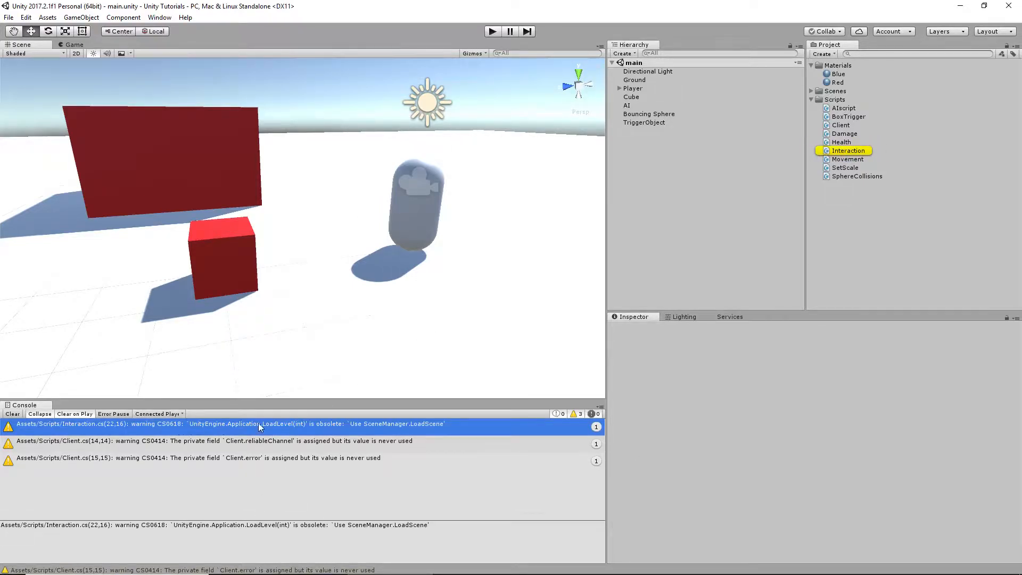
mouse_move(298, 432)
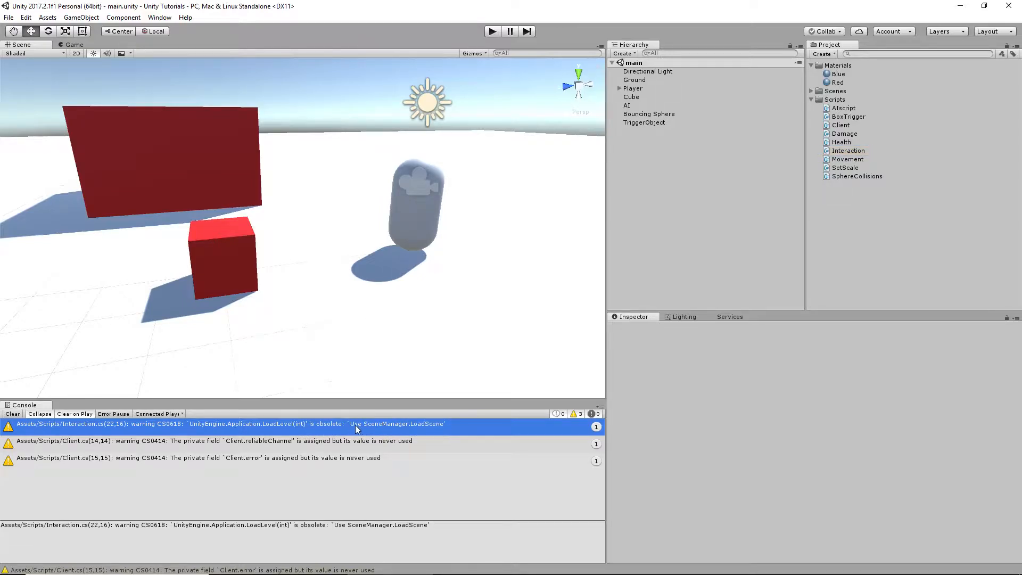
mouse_move(437, 429)
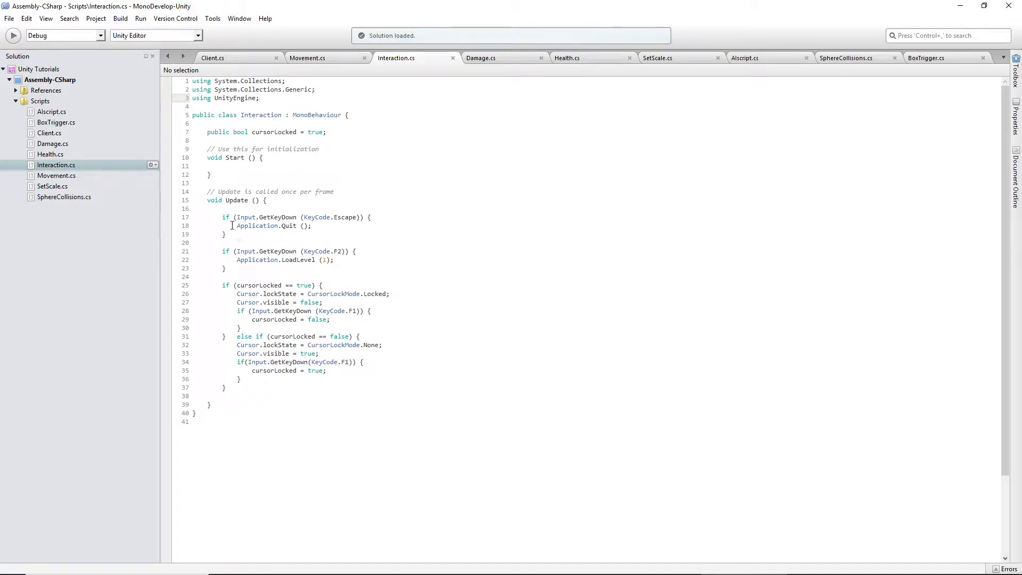
Add 'using UnityEngine.SceneManagement;' below the existing using UnityEngine line.
double_click(273, 260)
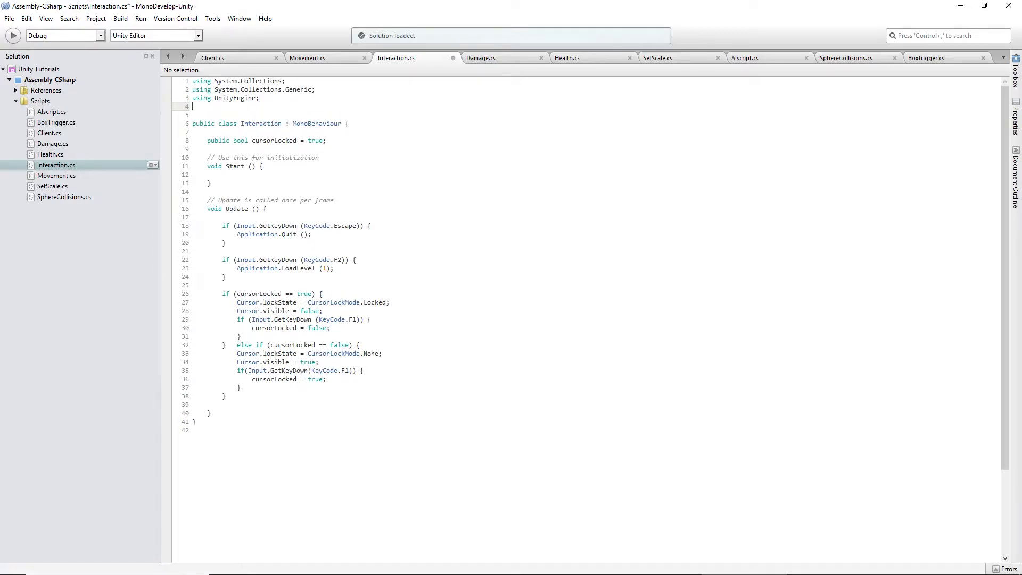
text(using)
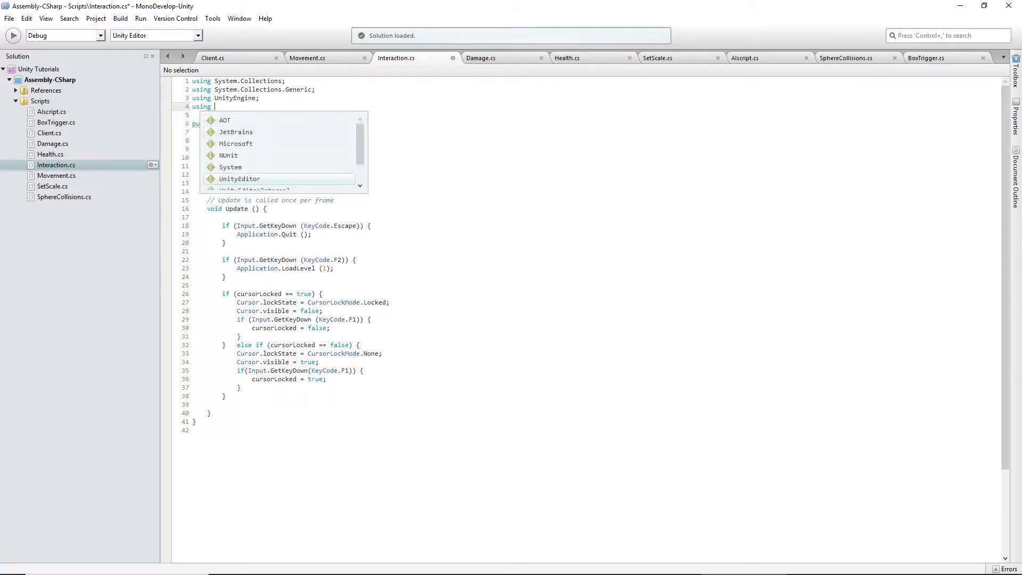
text(UnityEngine)
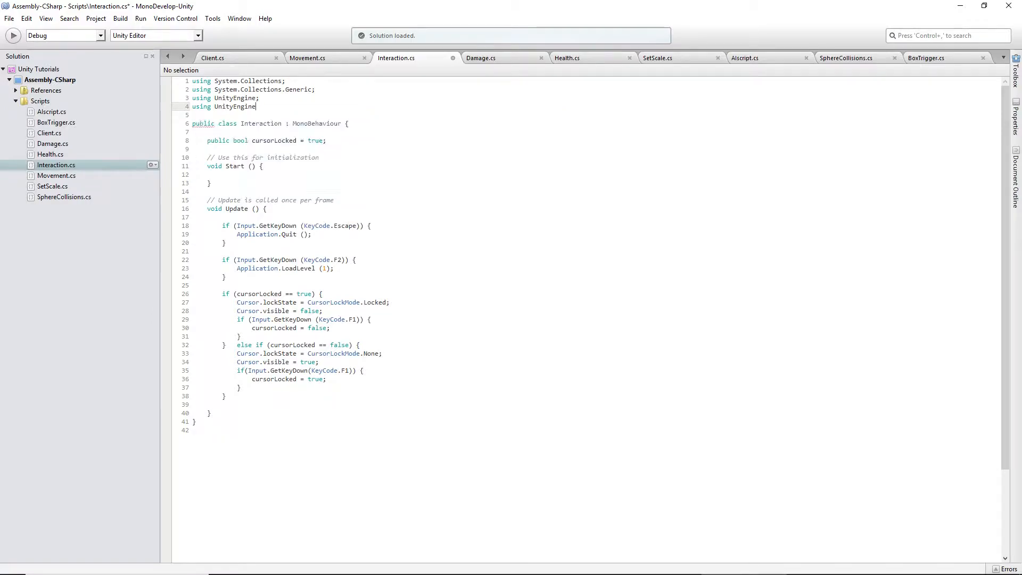
text(.SceneManagement;)
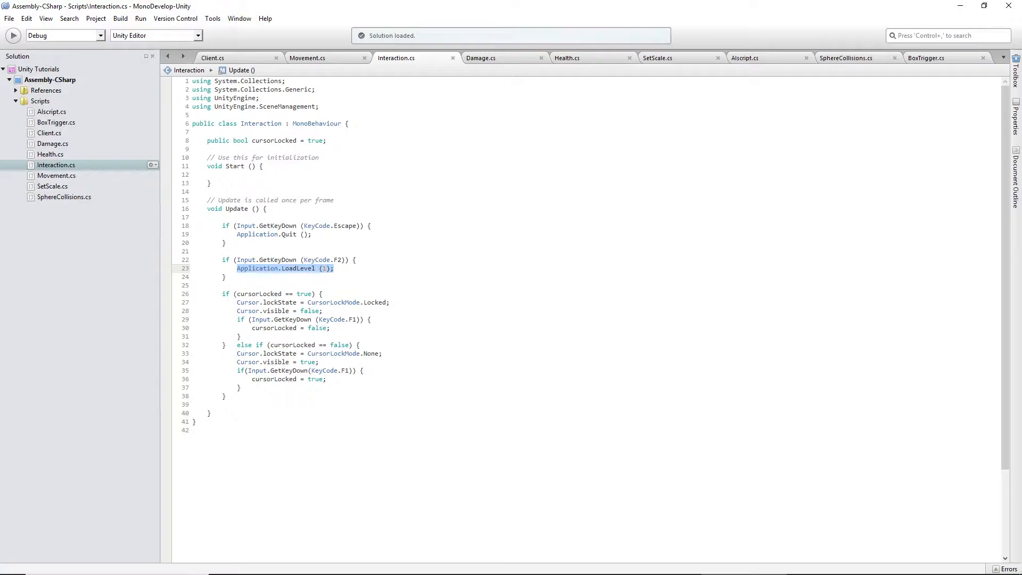
Write 'SceneManager.LoadScene(1);' in place of Application.LoadLevel (1) in the F2 key check.
text(SceneManager)
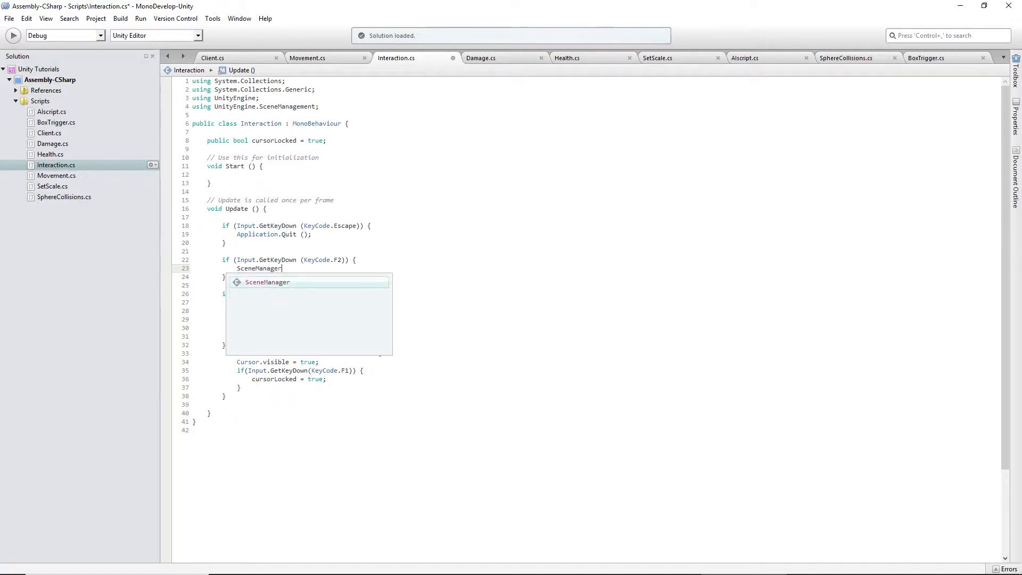
text(.Load)
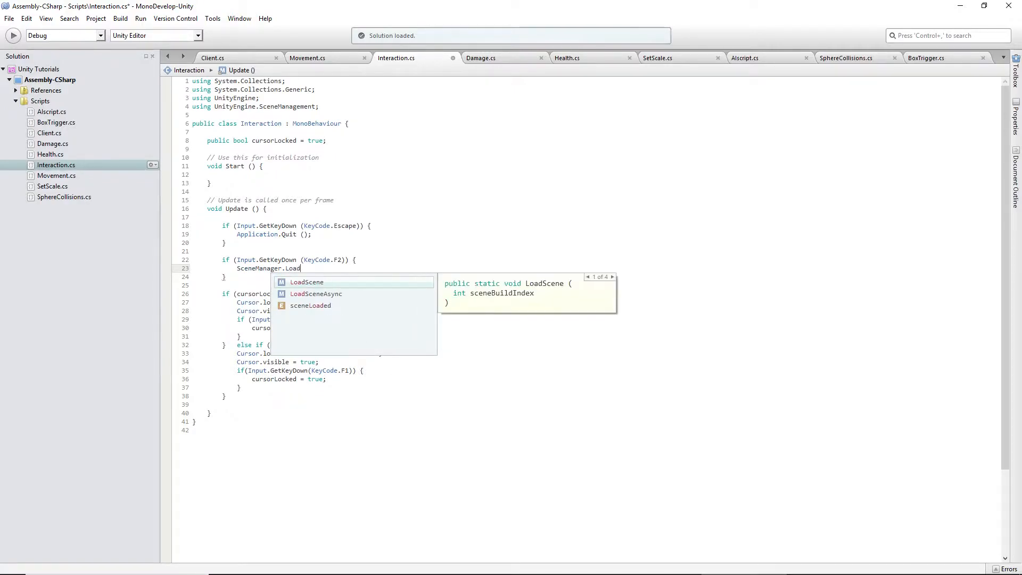
text(Scene)
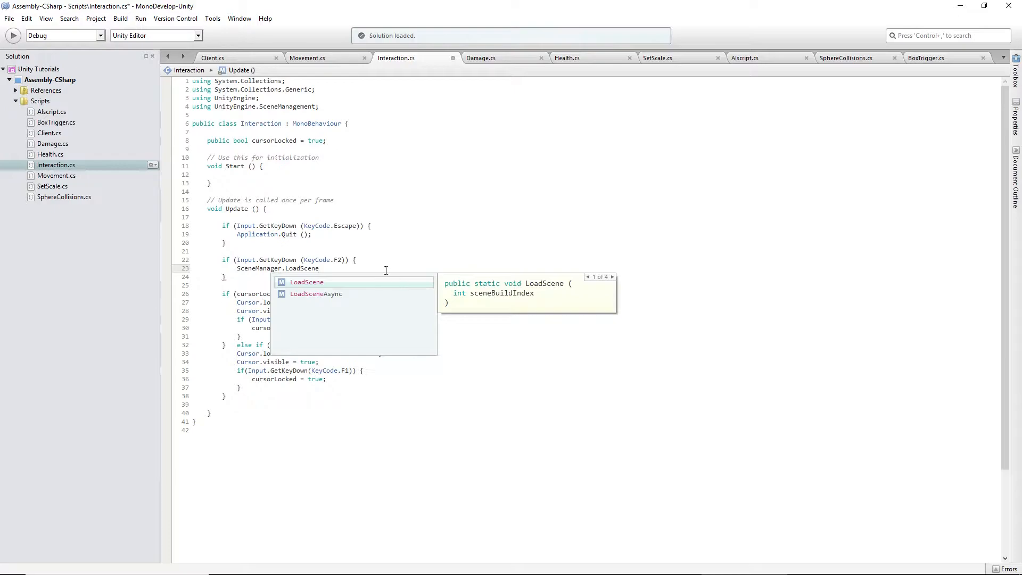
text(()
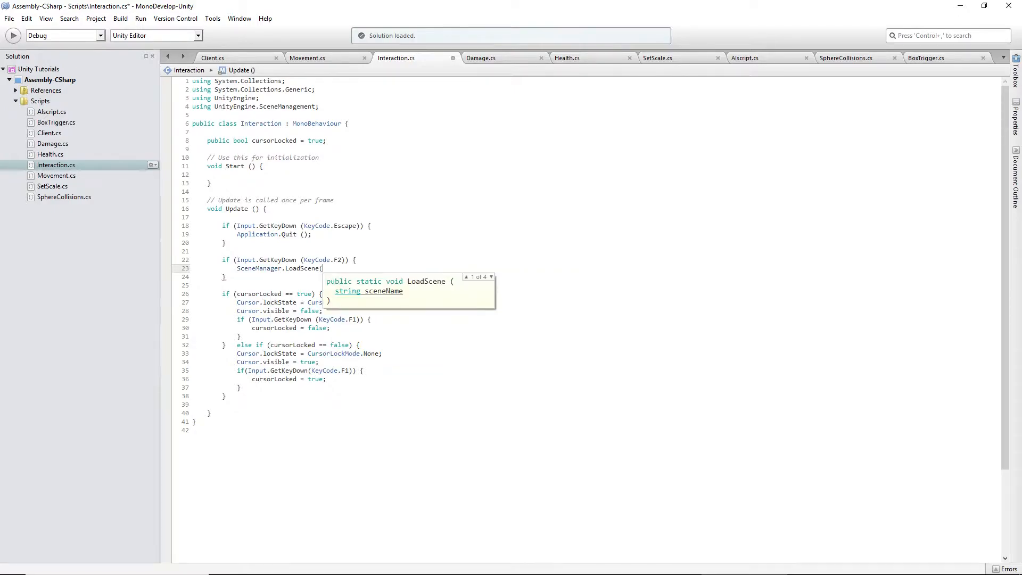
text(1);)
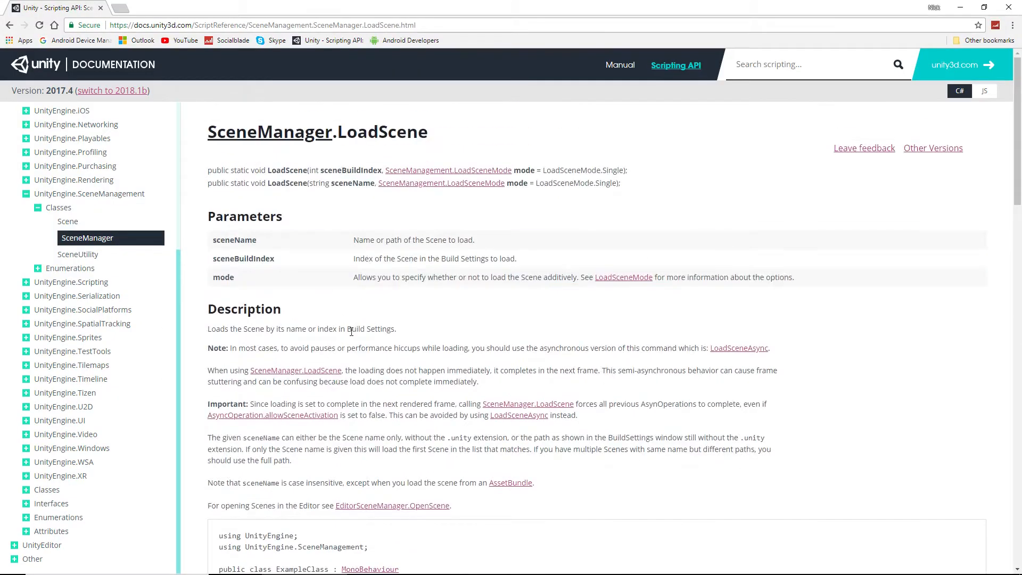
Highlight the Build Settings mention in the SceneManager.LoadScene docs description.
double_click(233, 239)
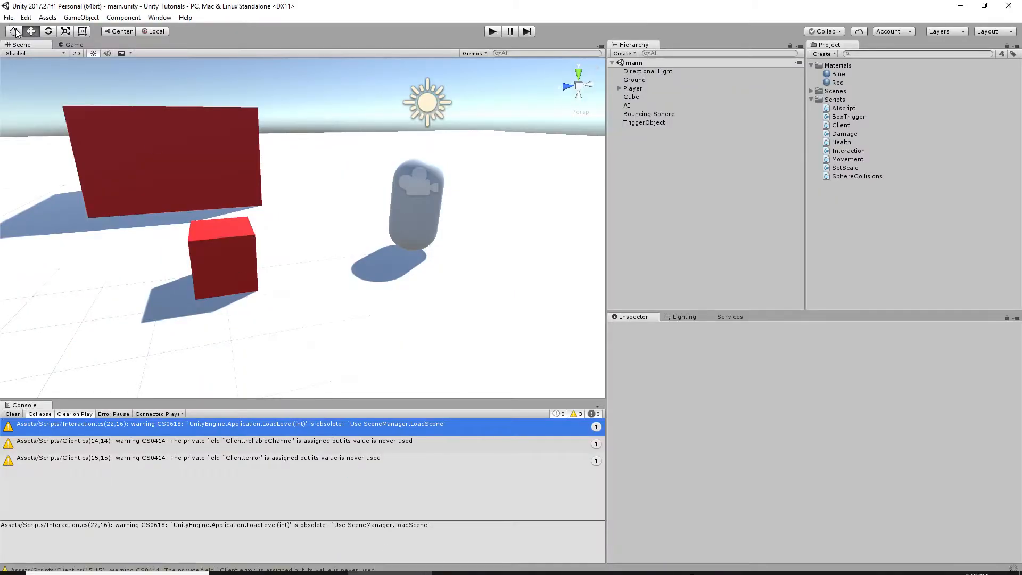
Check Scenes In Build order via File > Build Settings, then highlight sceneBuildIndex on the docs page.
click(9, 17)
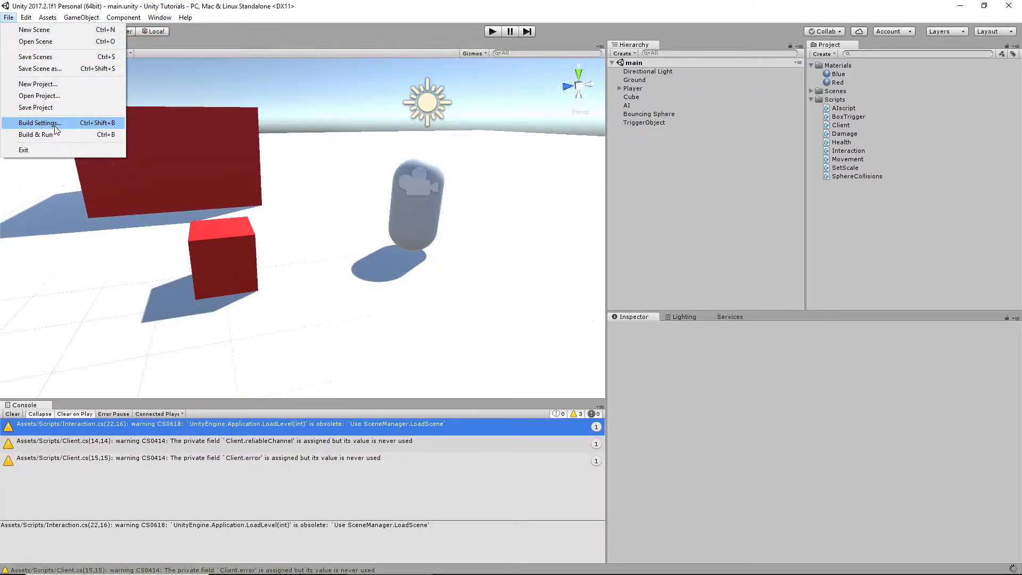
click(39, 123)
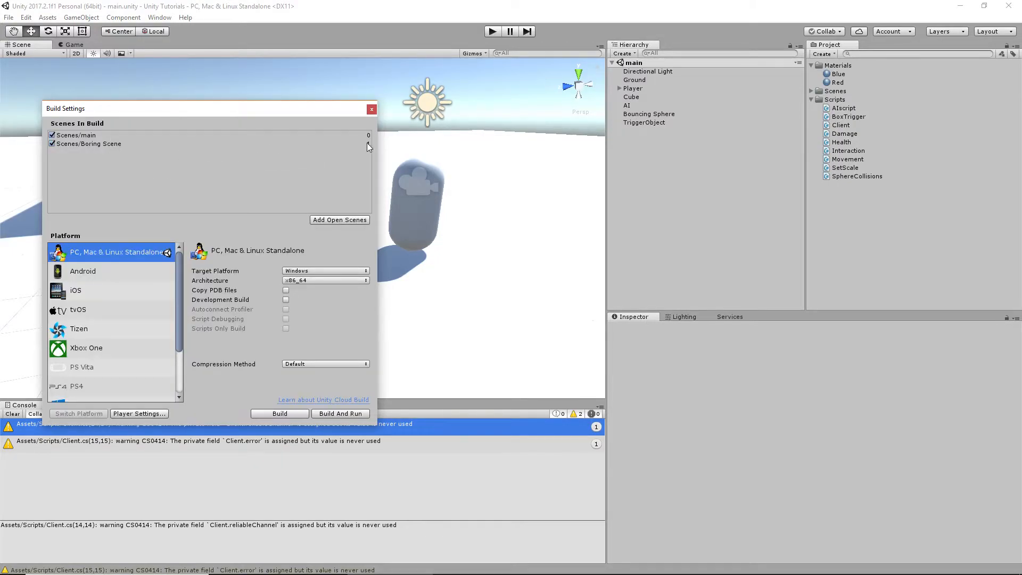
click(88, 143)
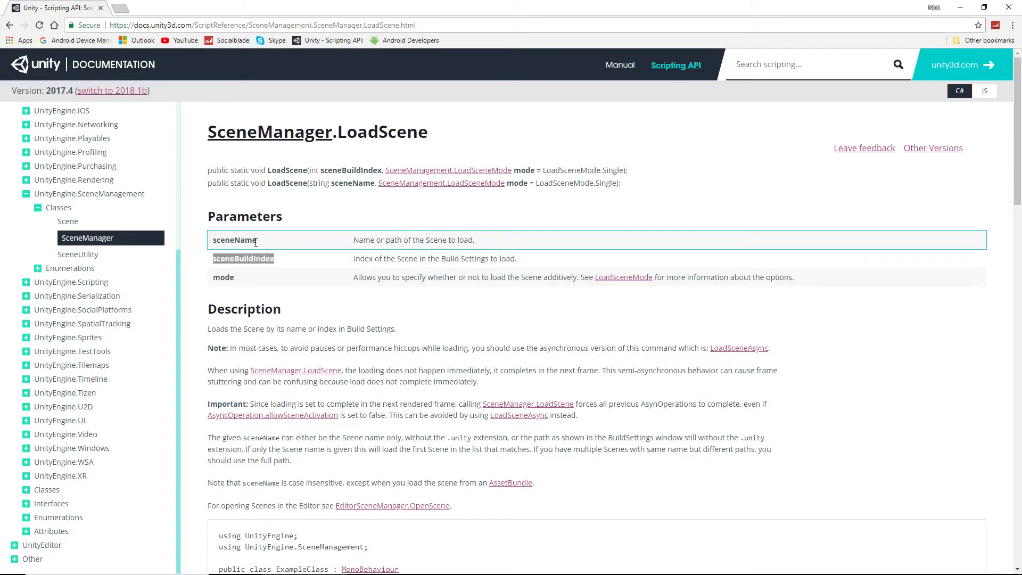
double_click(234, 239)
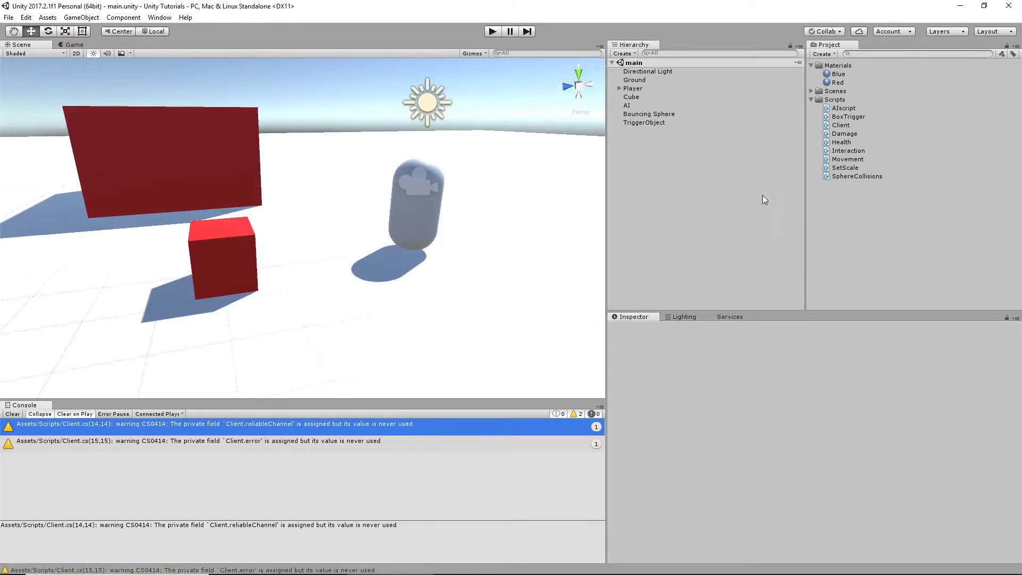
Expand the Scenes folder showing Boring Scene and main, clear the Console, and stop the OBS recording.
click(812, 92)
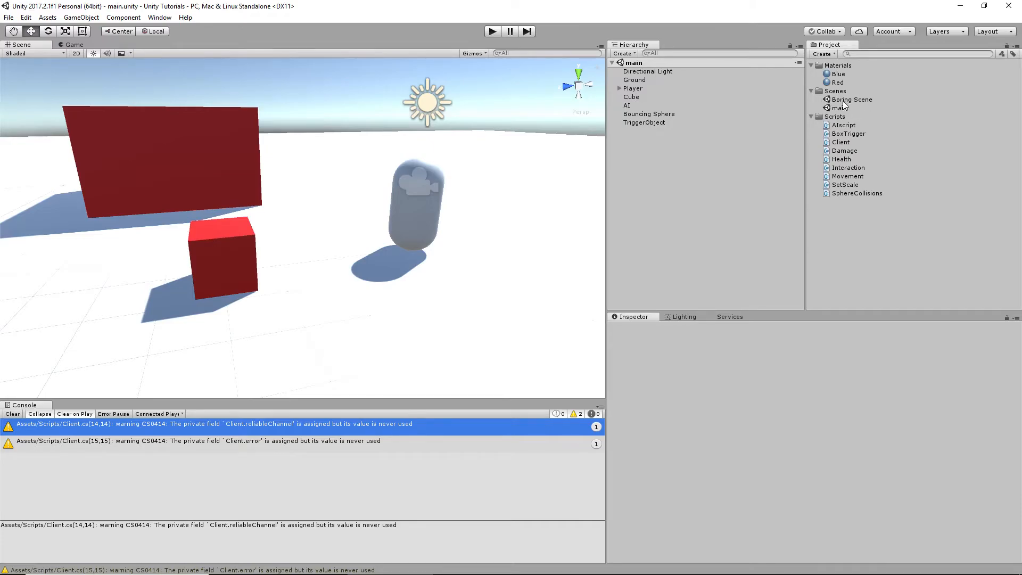
click(850, 99)
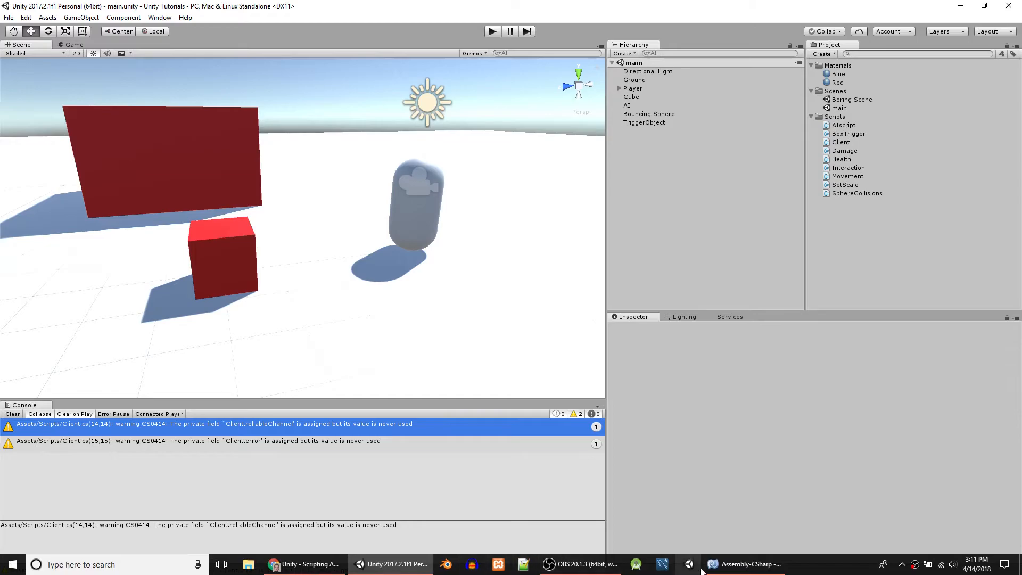
click(744, 564)
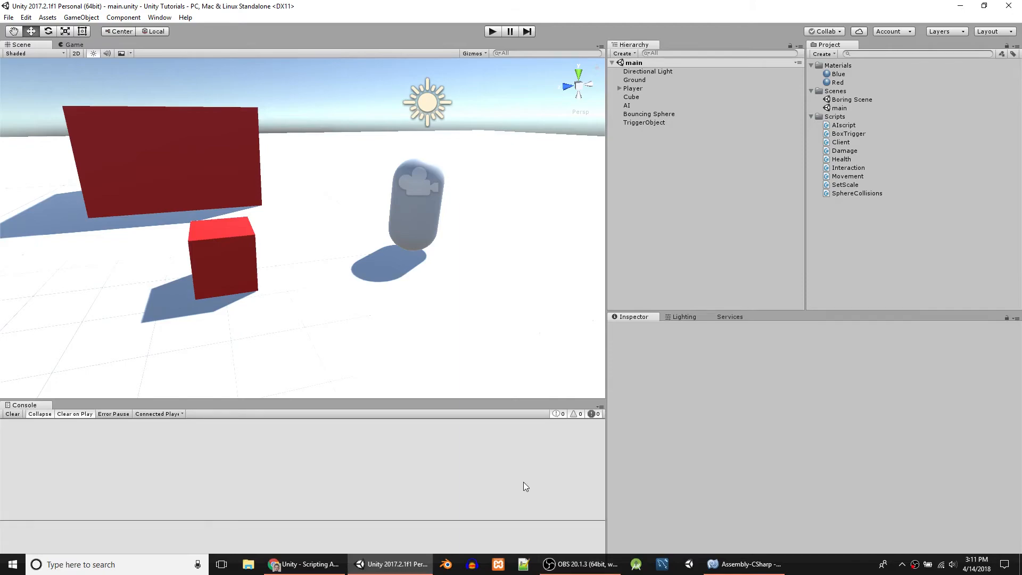
mouse_move(375, 490)
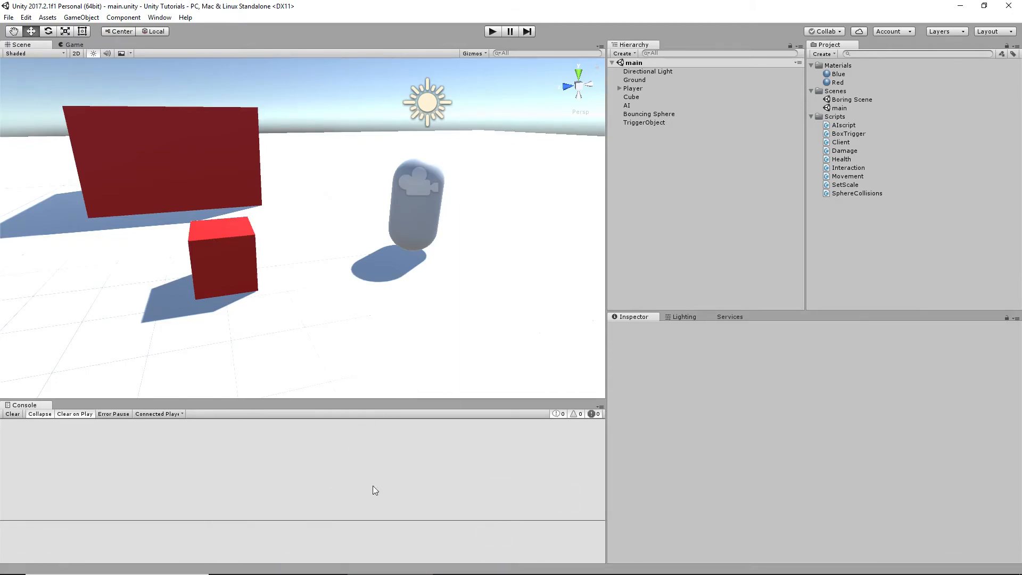
mouse_move(367, 236)
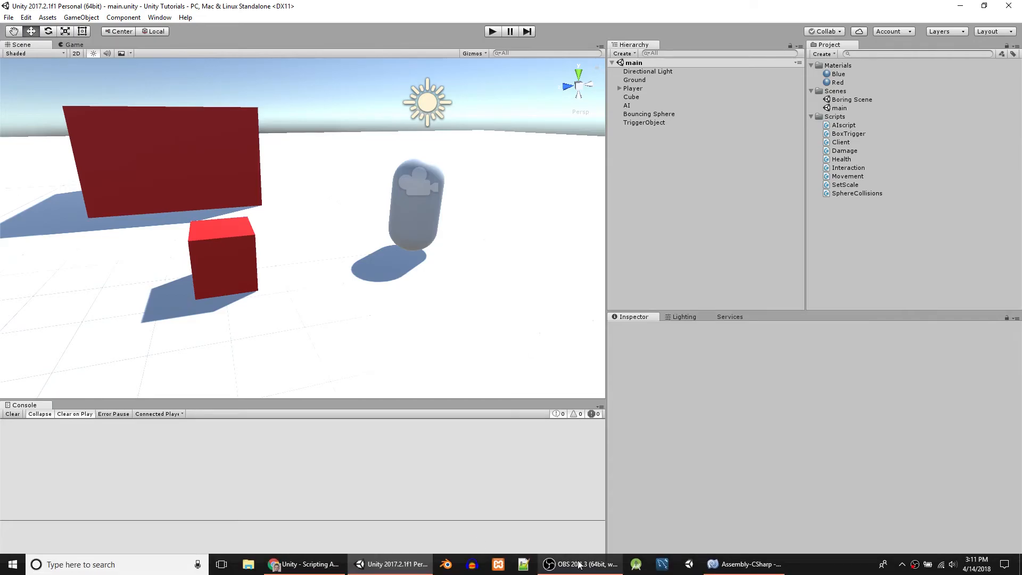
click(580, 564)
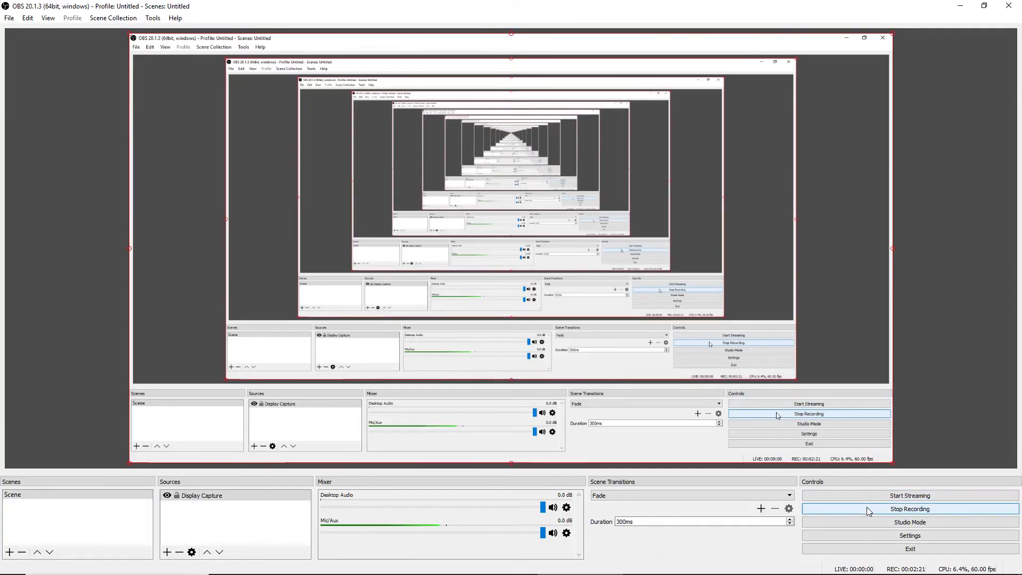